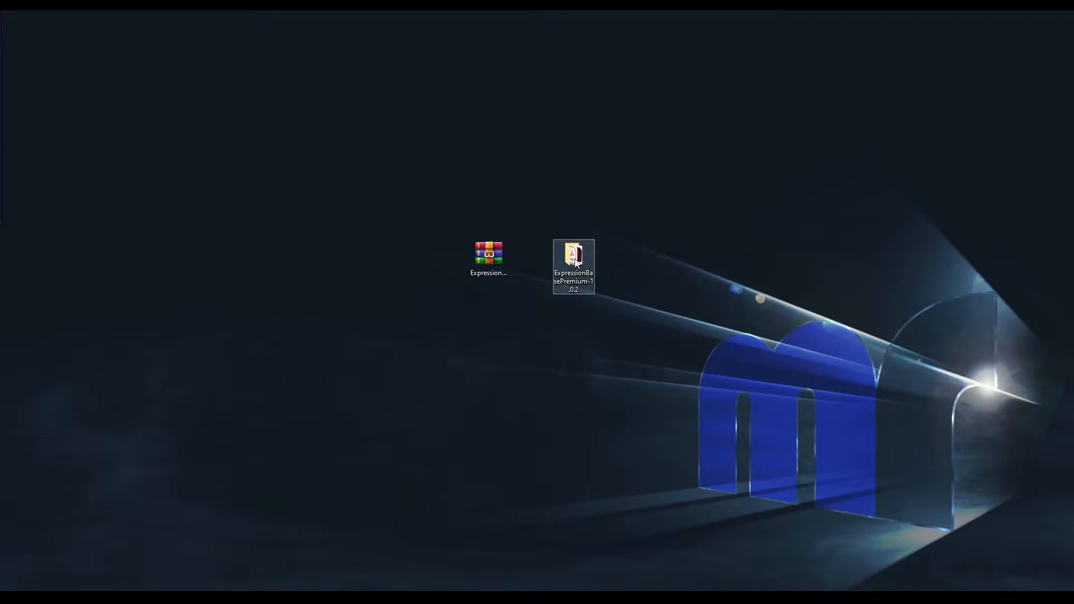
Step: Open the ExpressionBasePremium-1.0.2 folder from the desktop to reveal the .zxp package
double_click(574, 258)
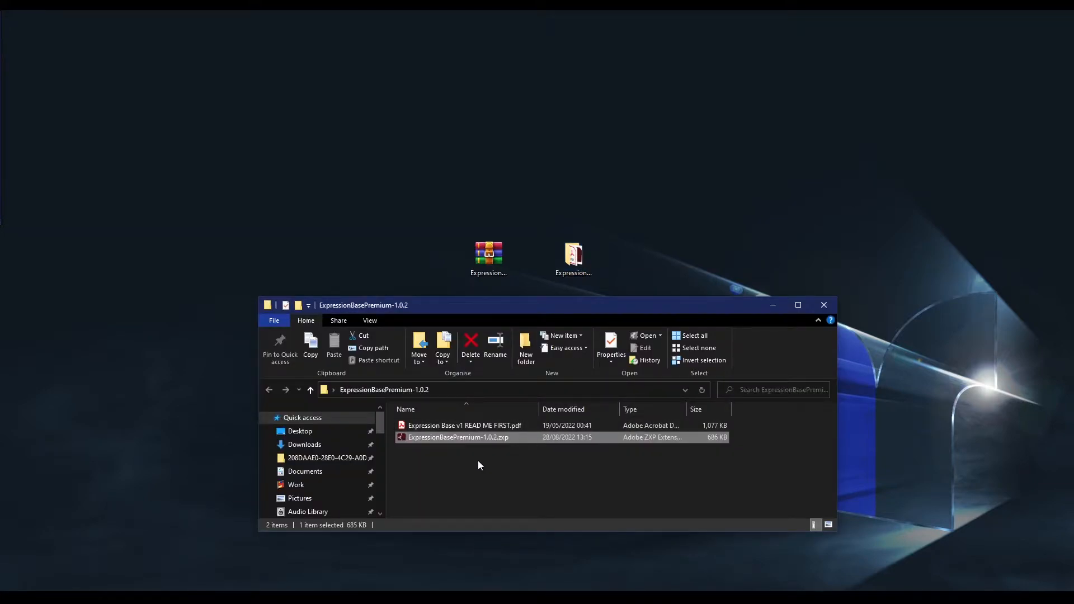
mouse_move(505, 463)
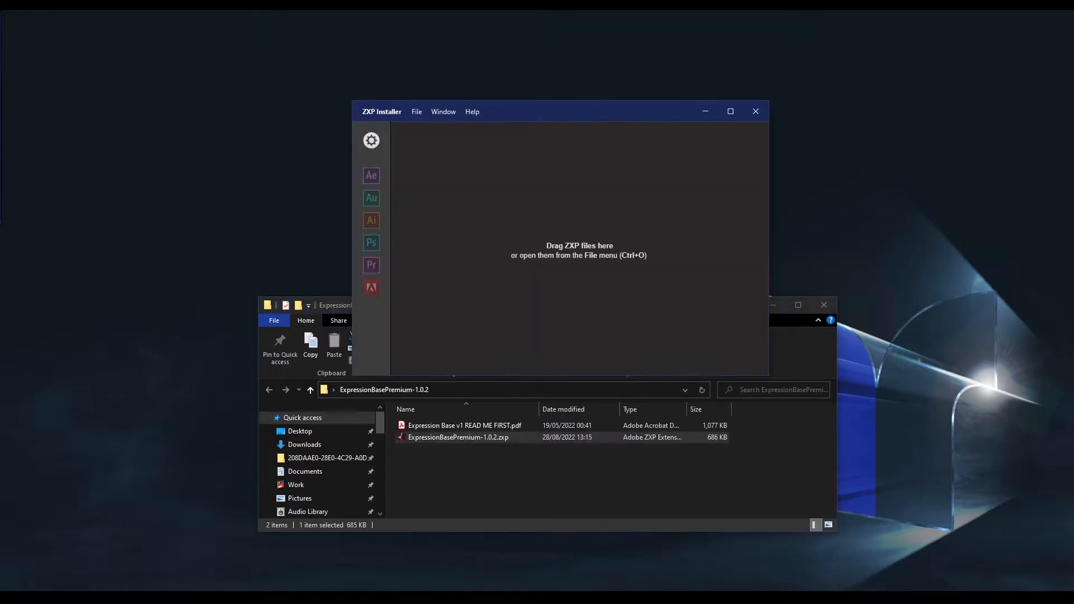
left_click_drag(457, 436, 537, 216)
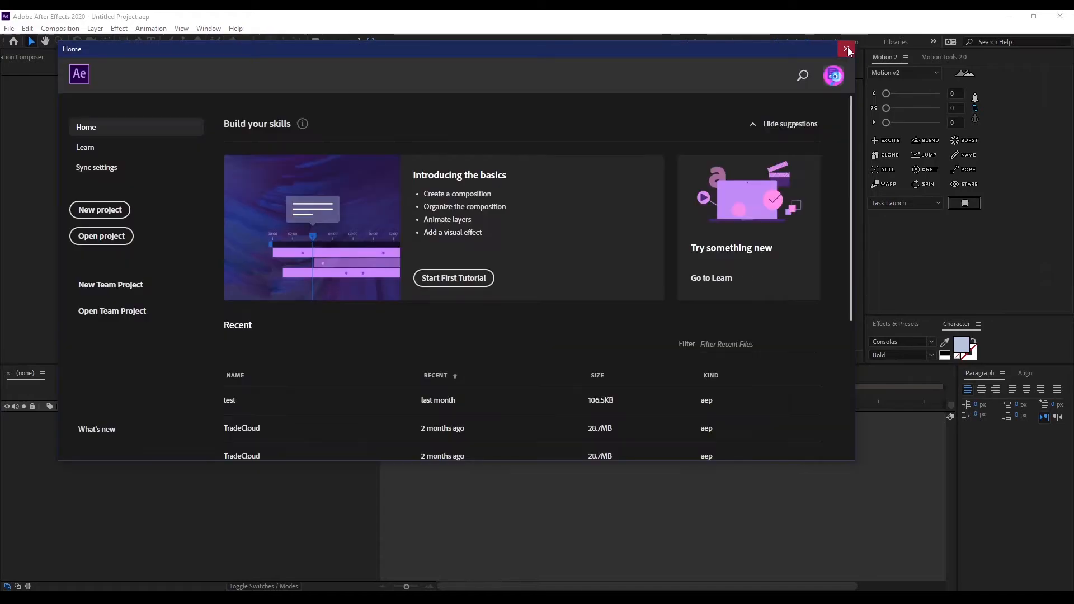
Step: Close the Home screen and open the Expression Base panel from Window > Extensions
left_click(846, 49)
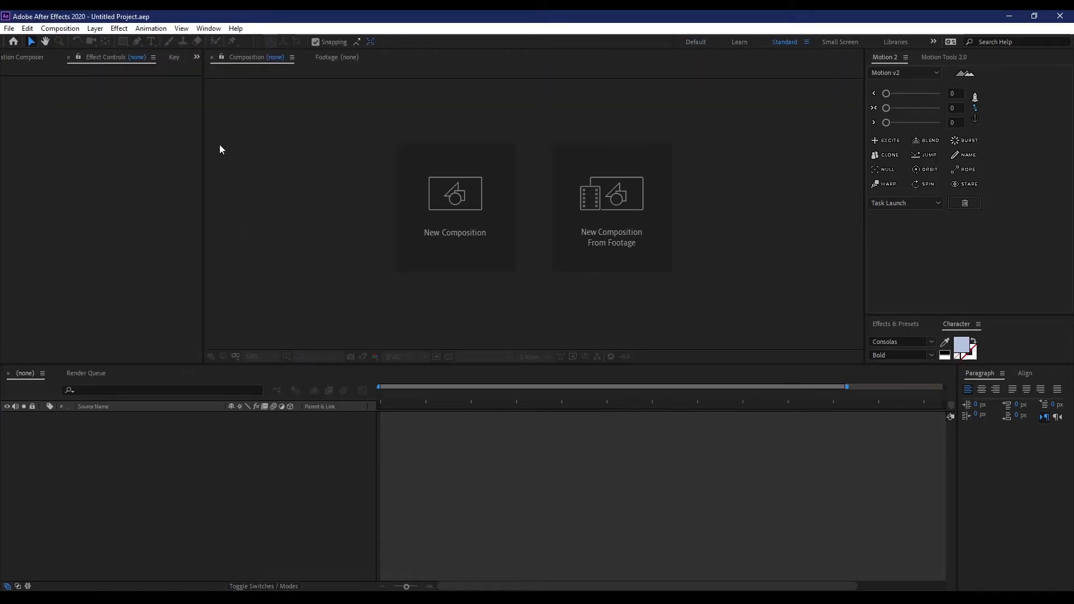
left_click(208, 28)
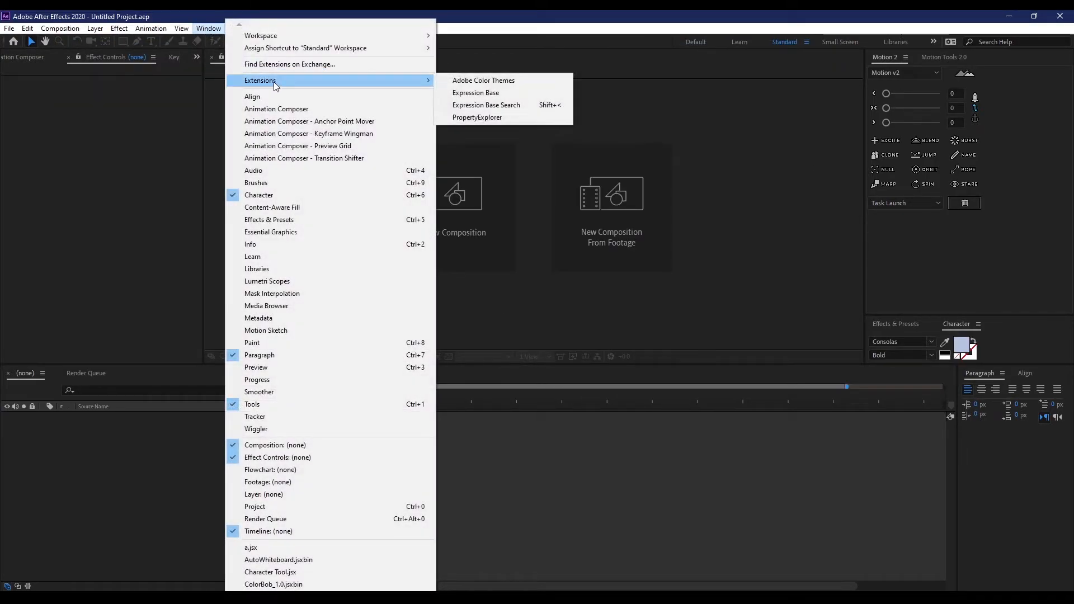
mouse_move(454, 95)
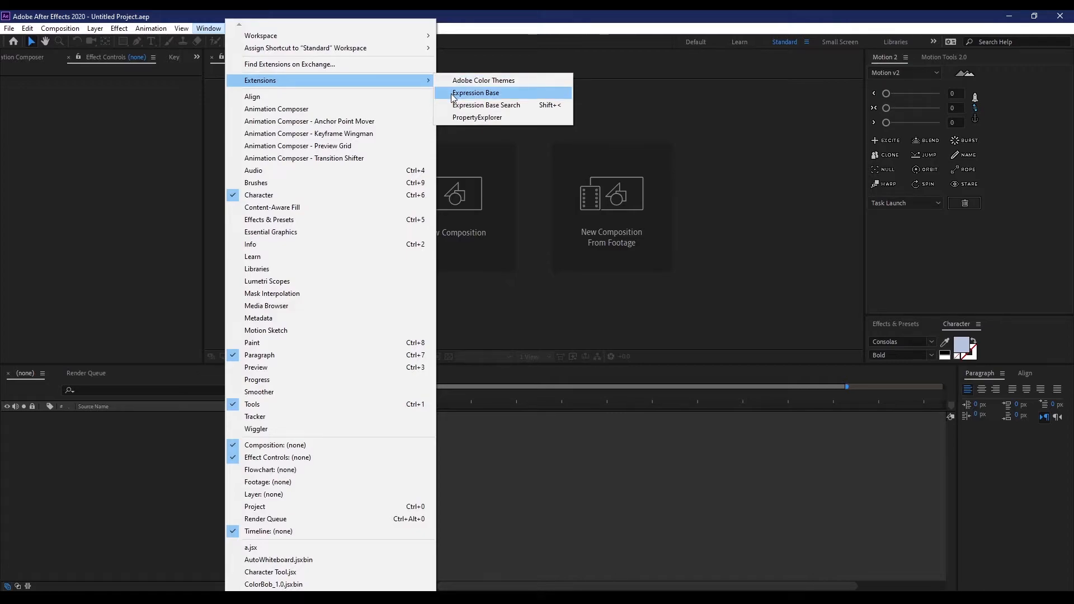
left_click(476, 93)
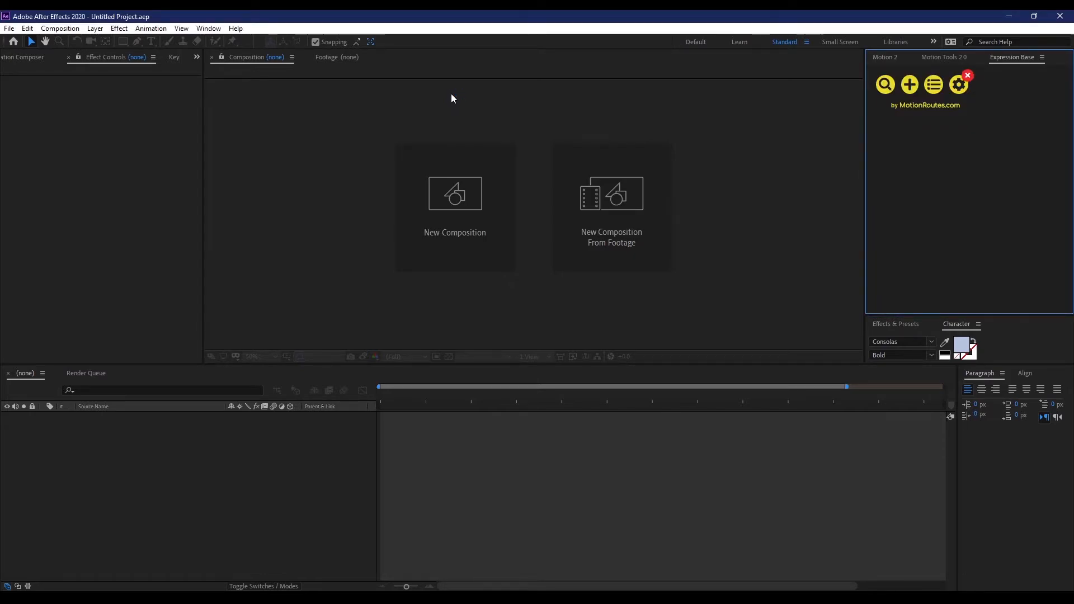
Step: Open Expression Base settings, acknowledge Activation Required, and begin the one-time activation
left_click(958, 85)
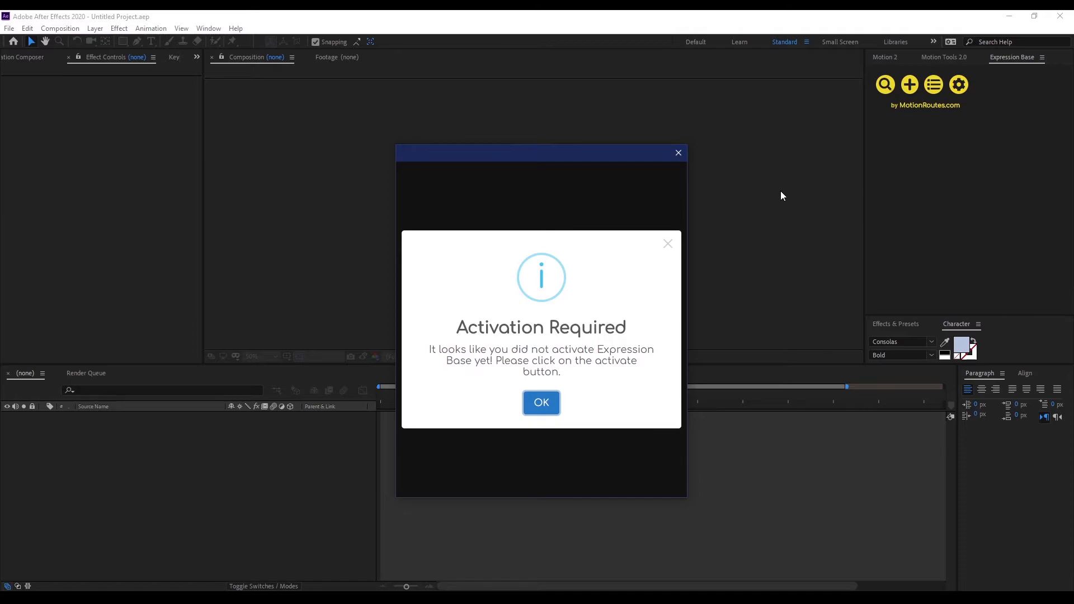
mouse_move(598, 416)
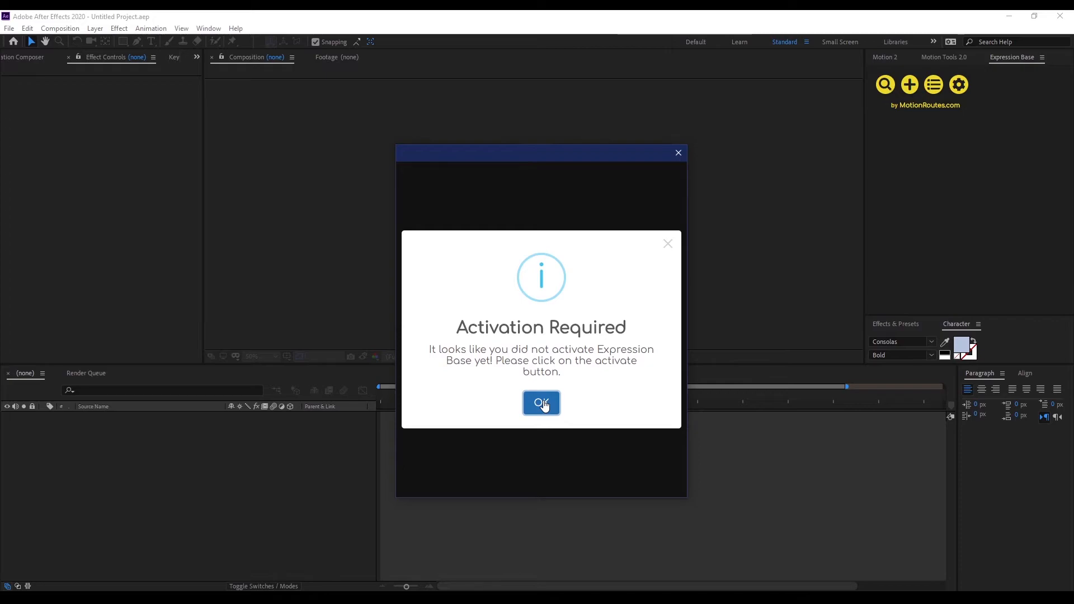
left_click(541, 402)
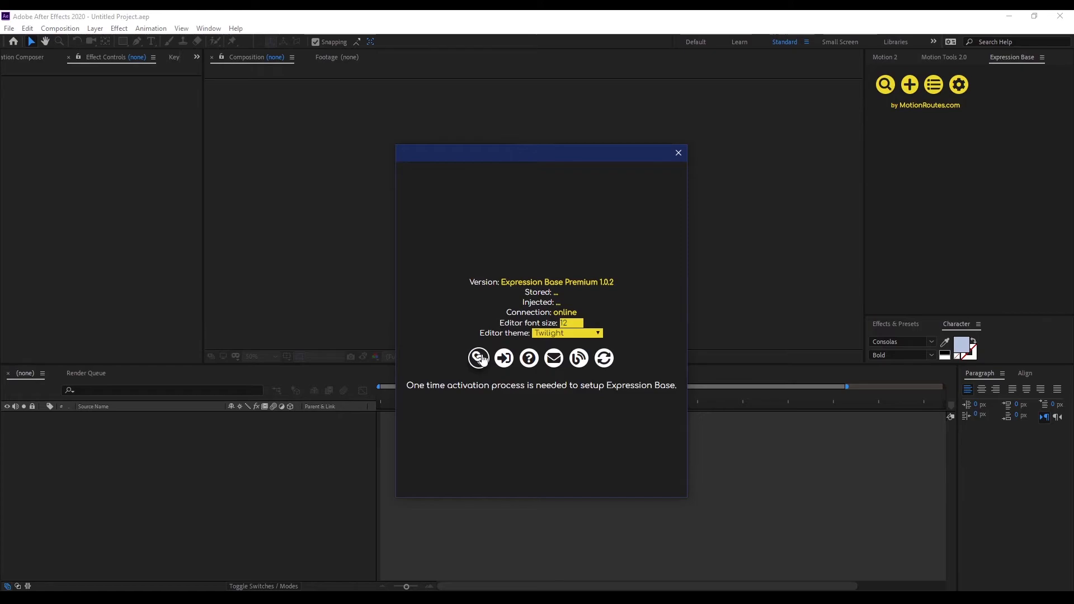
left_click(478, 358)
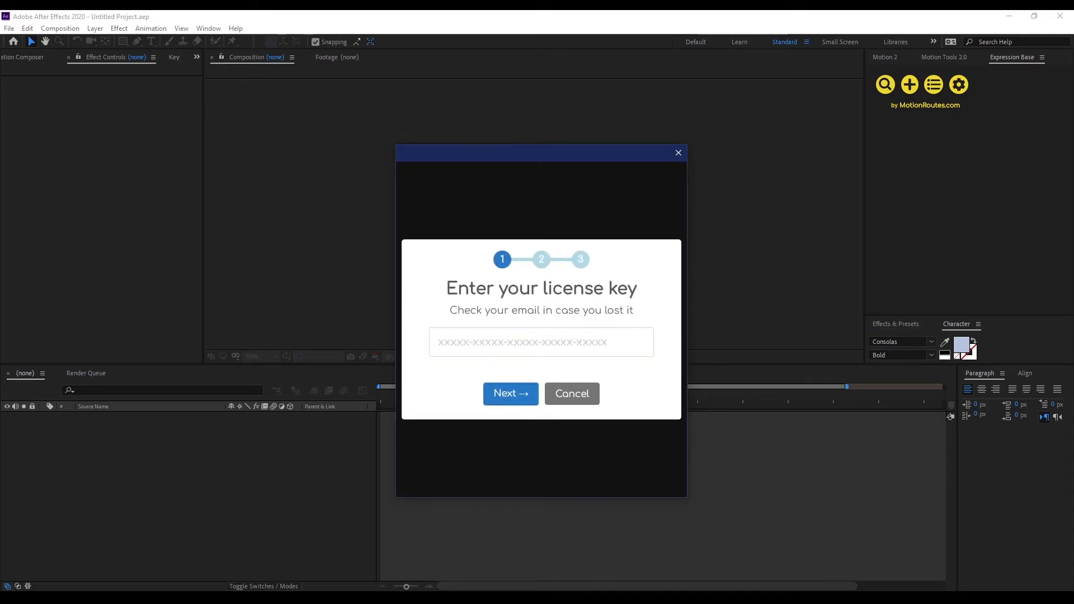
left_click(510, 394)
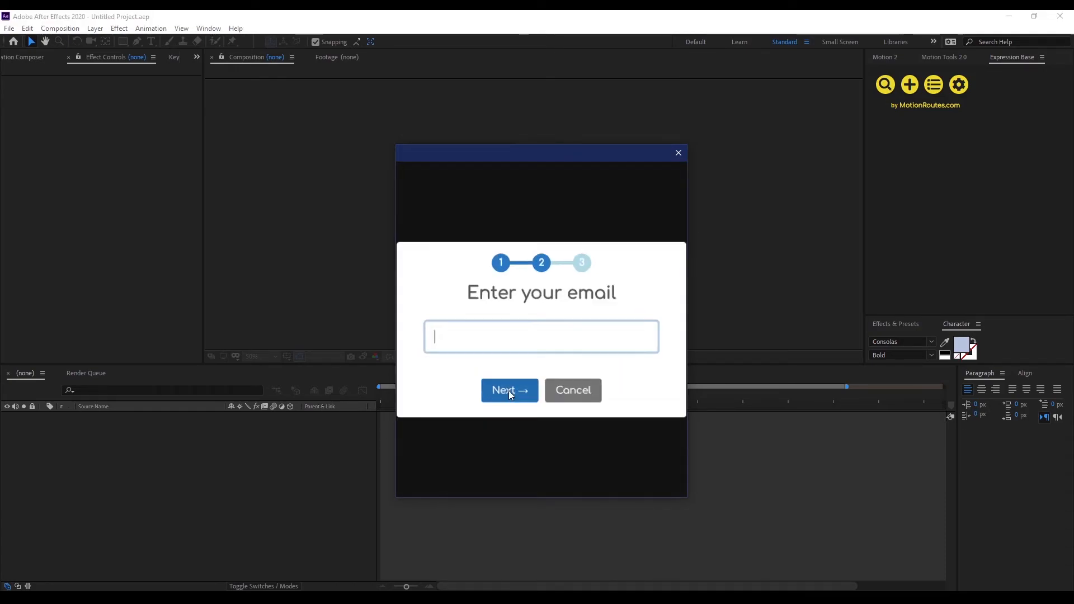
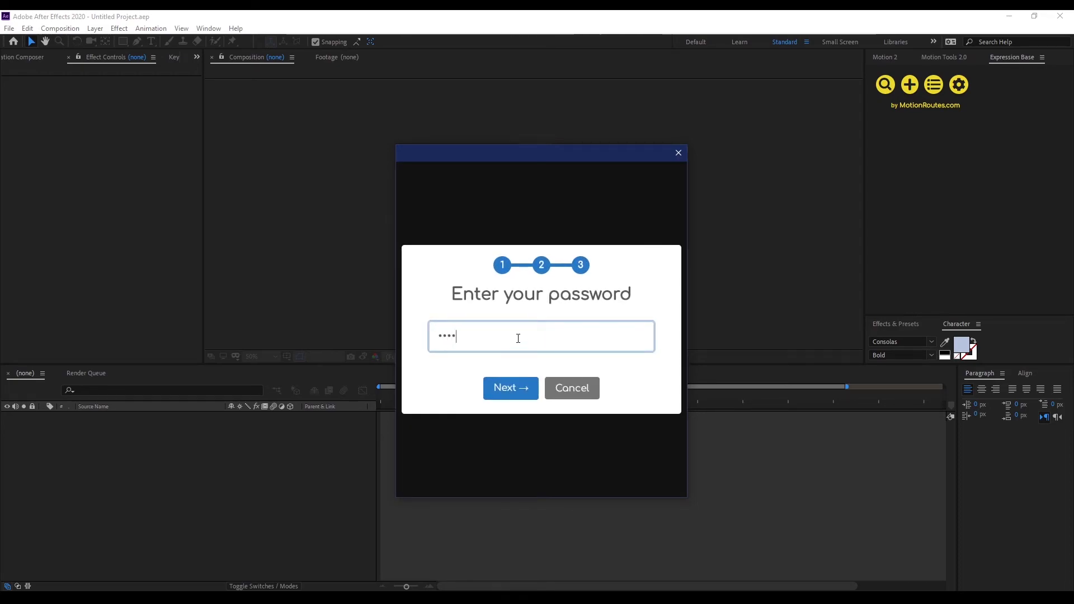
left_click(510, 388)
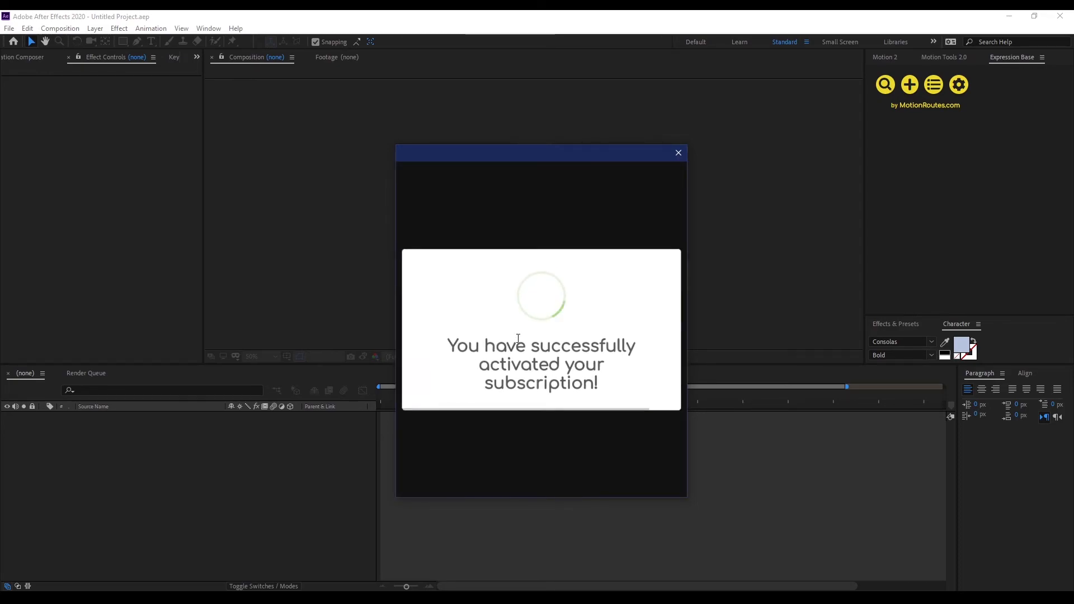